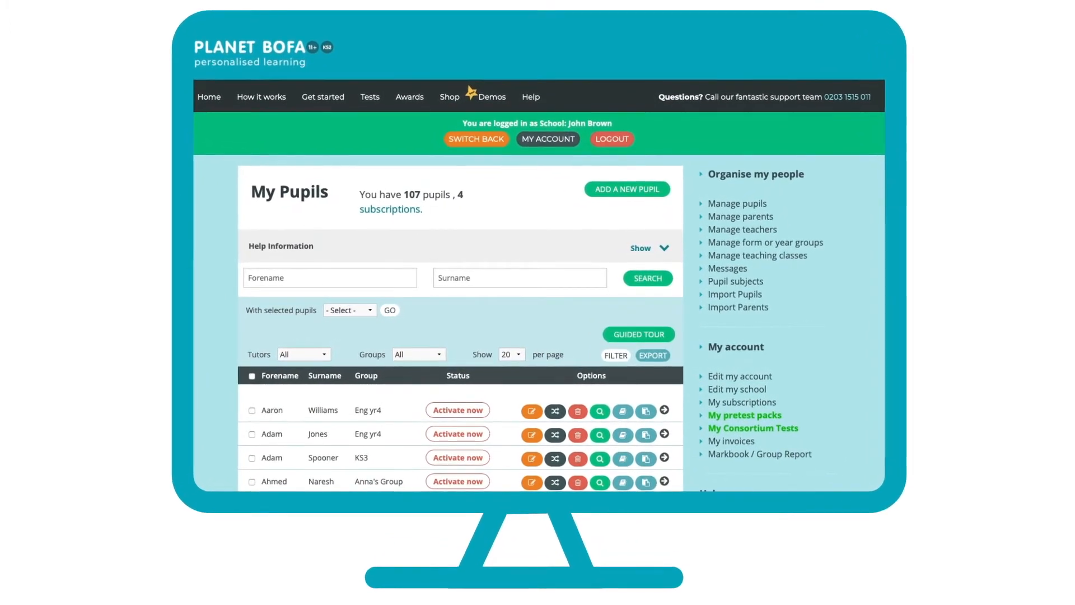
{"action": "mouse_move", "coordinate": [789, 596]}
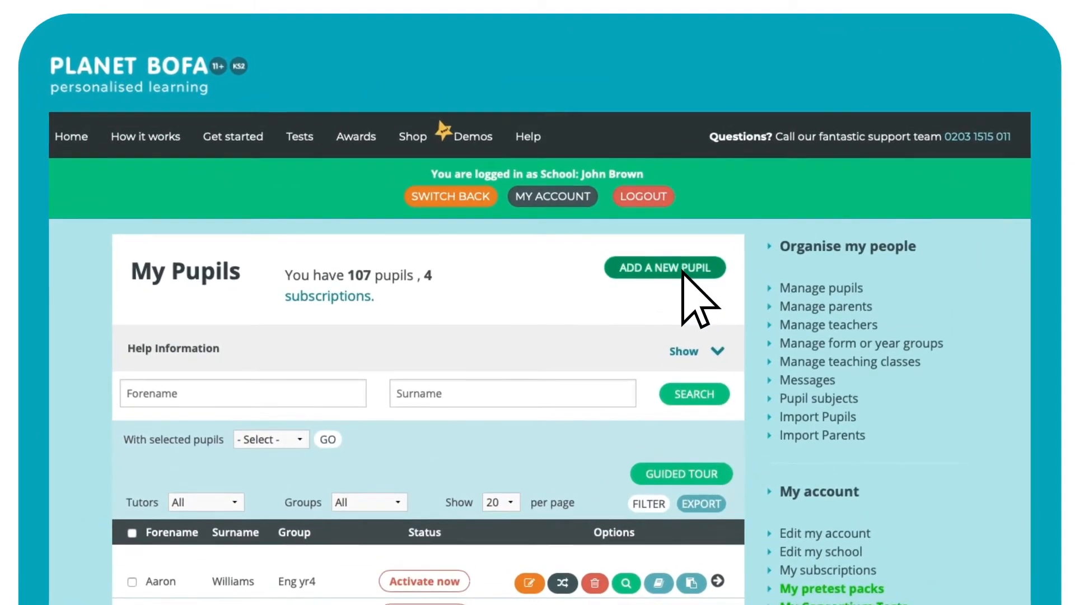
Start a new pupil record with first name andy and last name B
{"action": "left_click", "coordinate": [664, 267]}
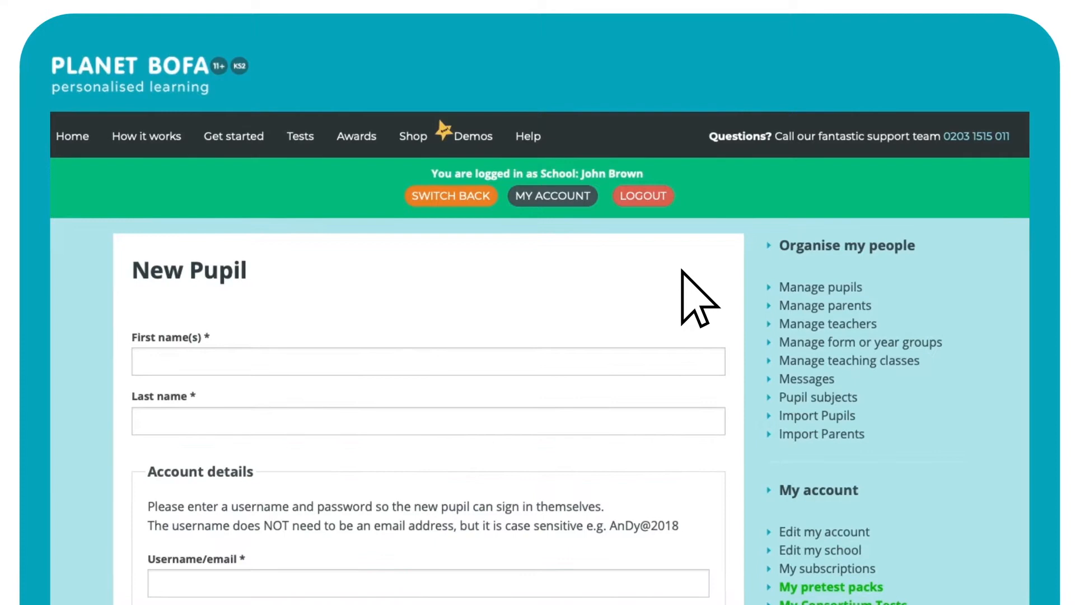
{"action": "scroll", "scroll_direction": "down", "scroll_amount": 3}
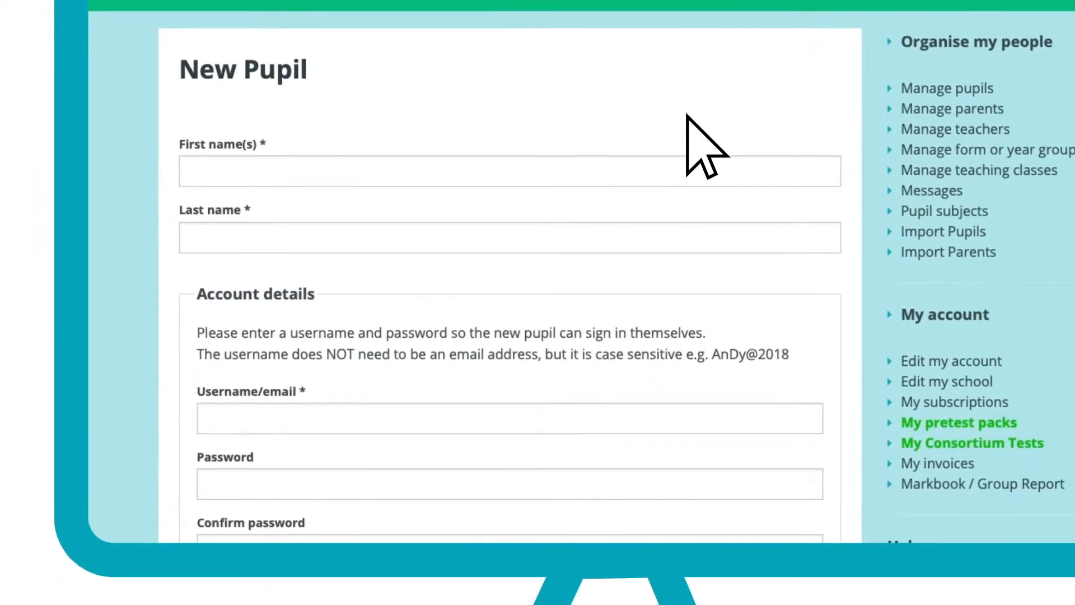
{"action": "type", "text": "a"}
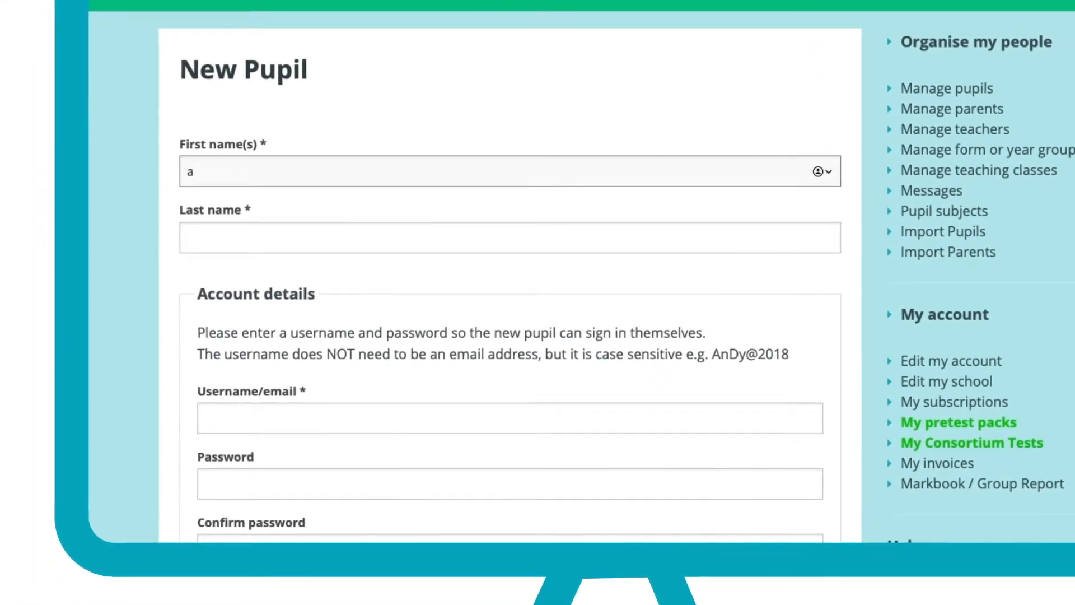
{"action": "type", "text": "B"}
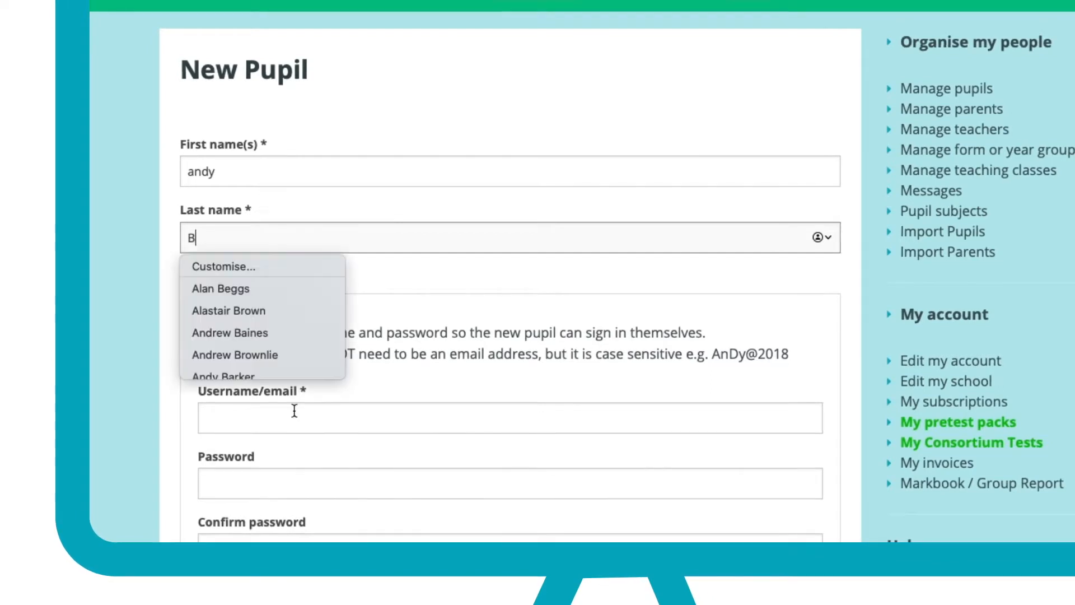
{"action": "left_click", "coordinate": [510, 418]}
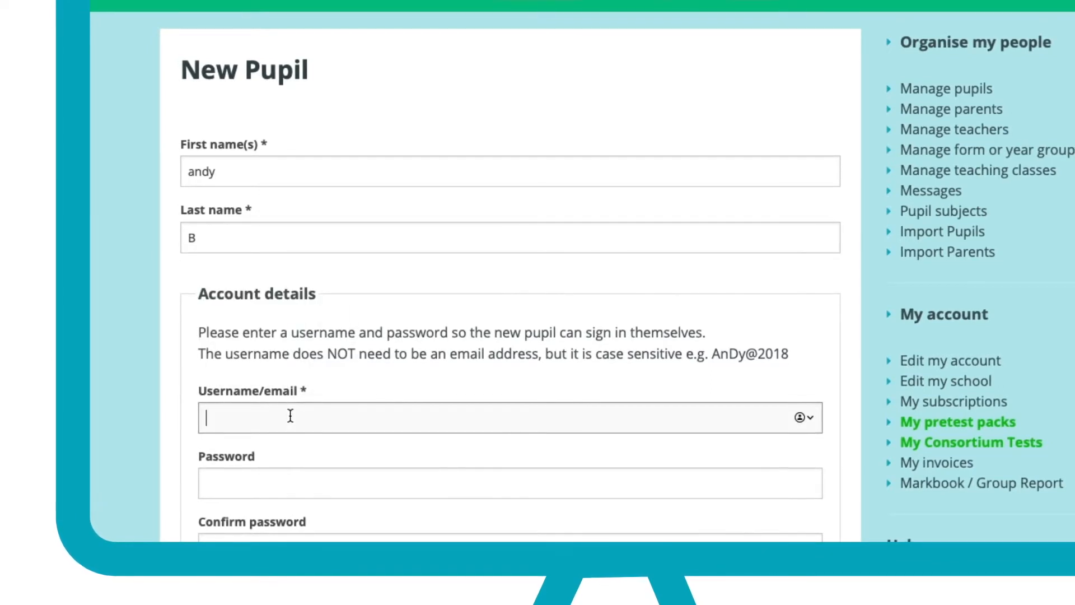
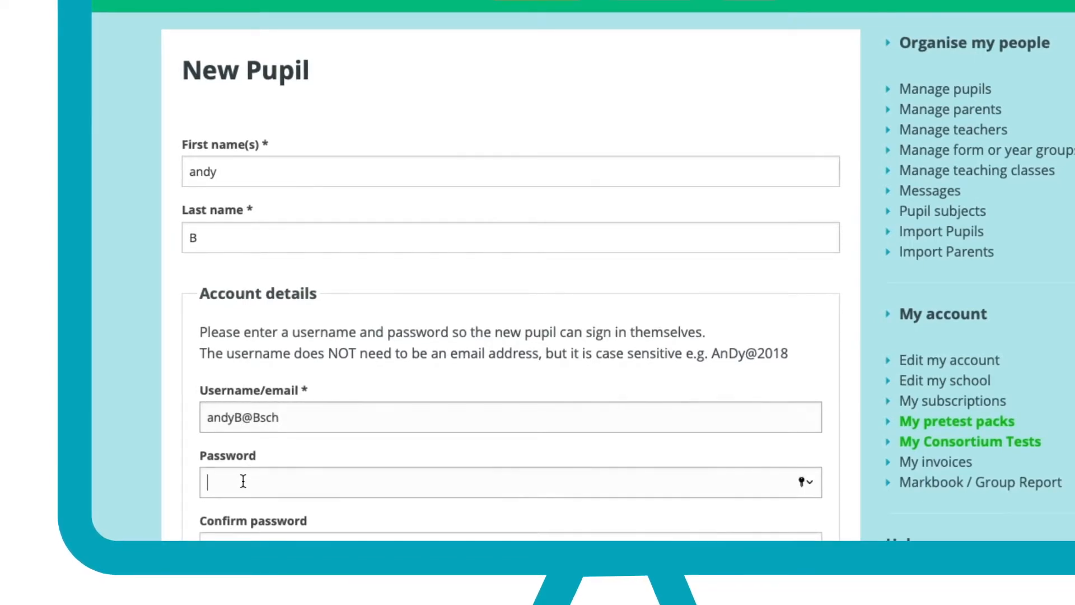
{"action": "scroll", "scroll_direction": "down", "scroll_amount": 3}
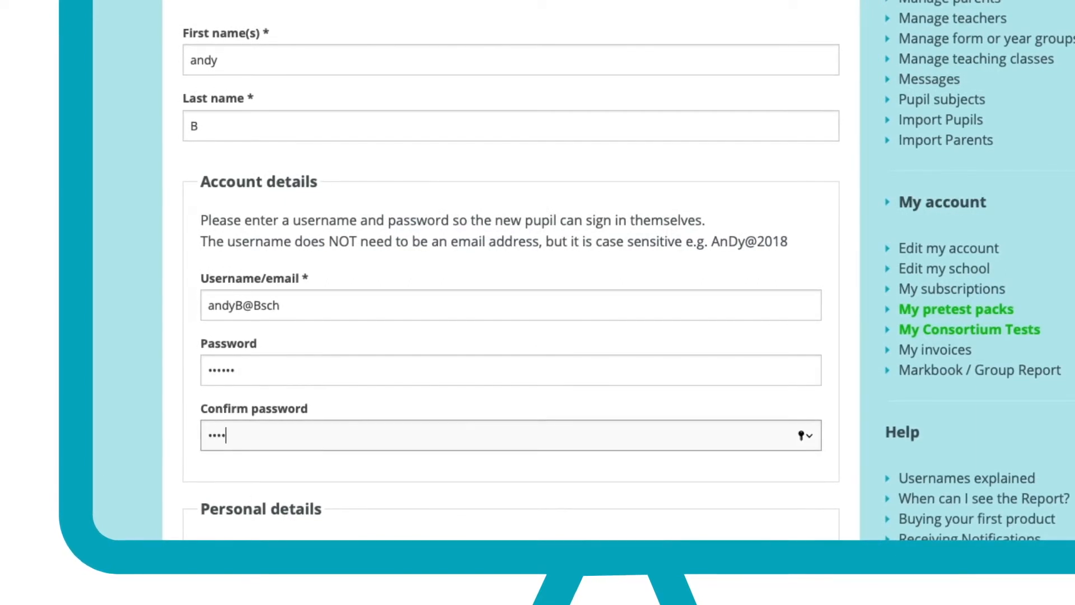
{"action": "type", "text": "••"}
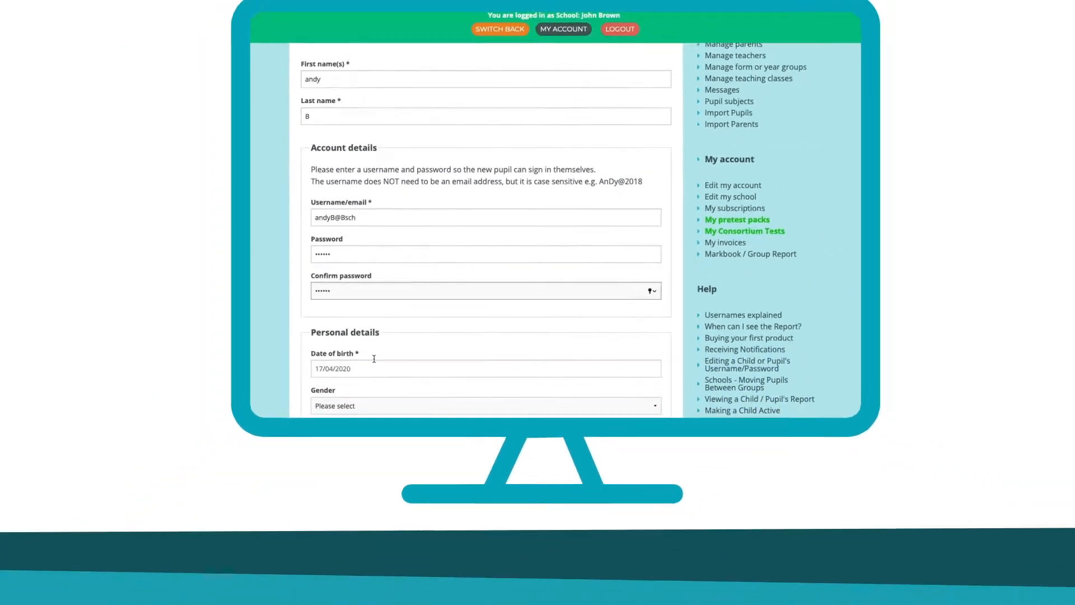
Set date of birth to 07/04/2010, choose a gender, and assign group Eng yr4
{"action": "scroll", "scroll_direction": "down", "scroll_amount": 3}
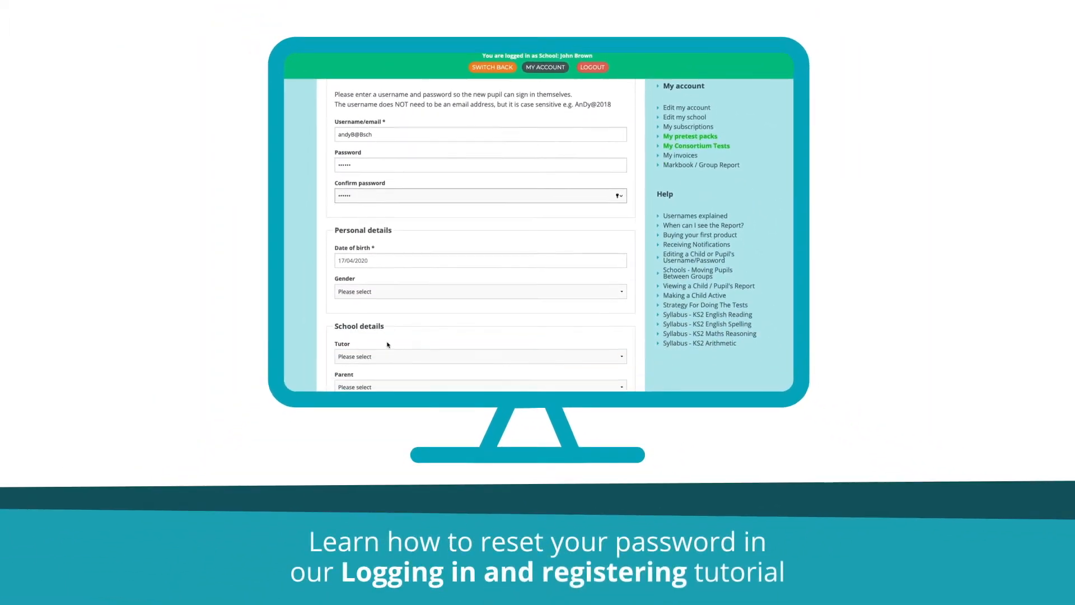
{"action": "scroll", "scroll_direction": "down", "scroll_amount": 3}
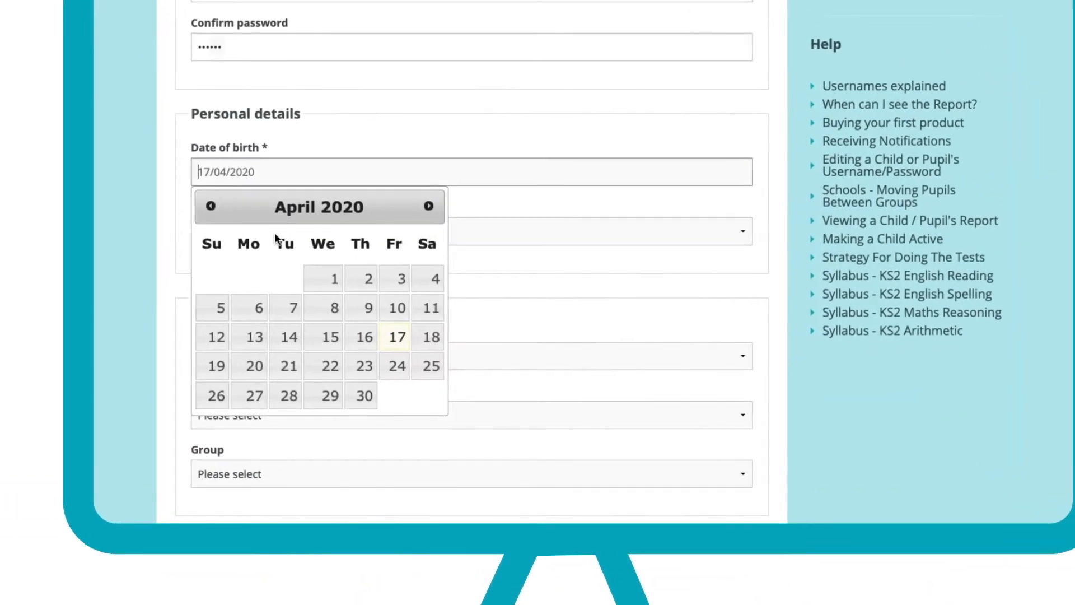
{"action": "left_click", "coordinate": [284, 308]}
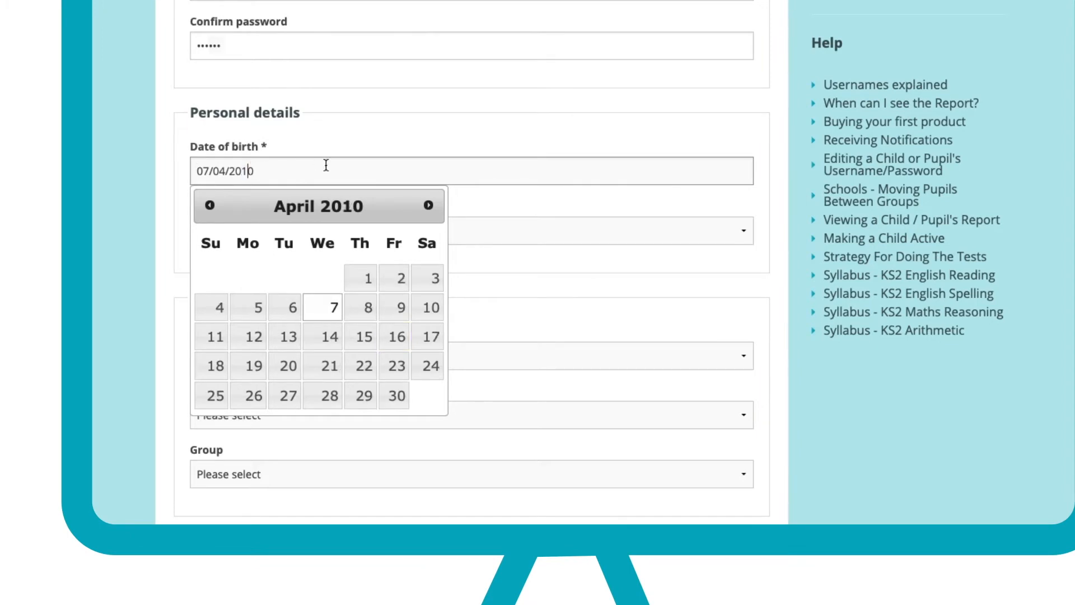
{"action": "left_click", "coordinate": [471, 230]}
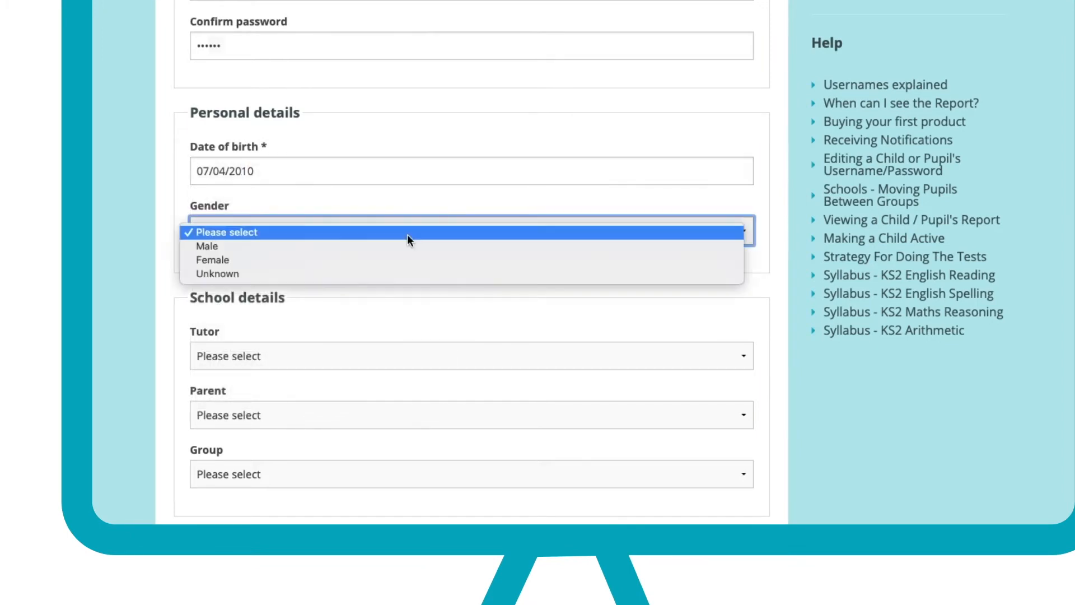
{"action": "left_click", "coordinate": [206, 245]}
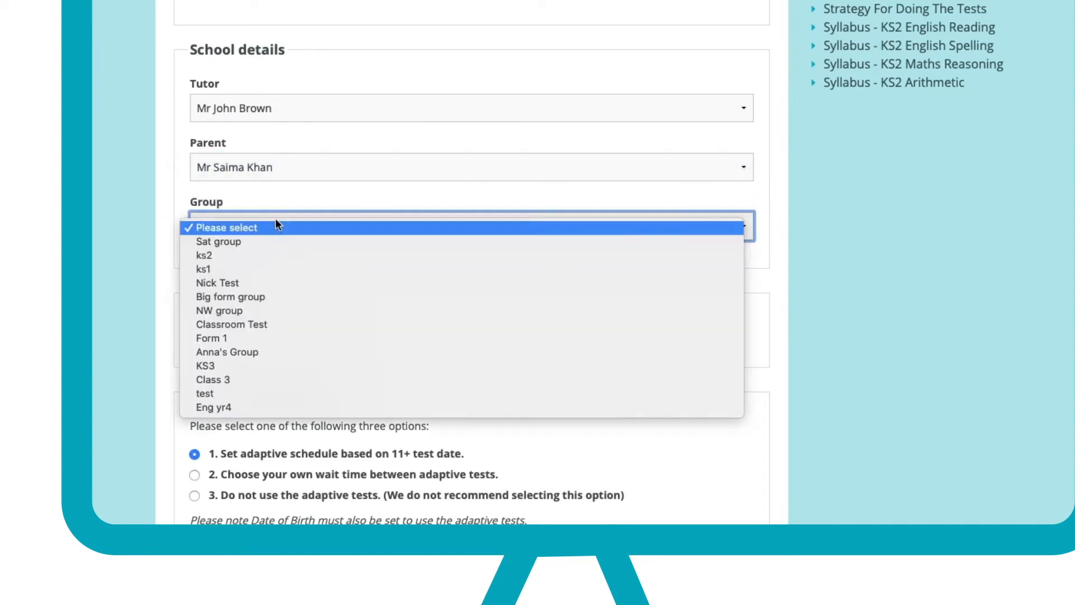
{"action": "left_click", "coordinate": [213, 407]}
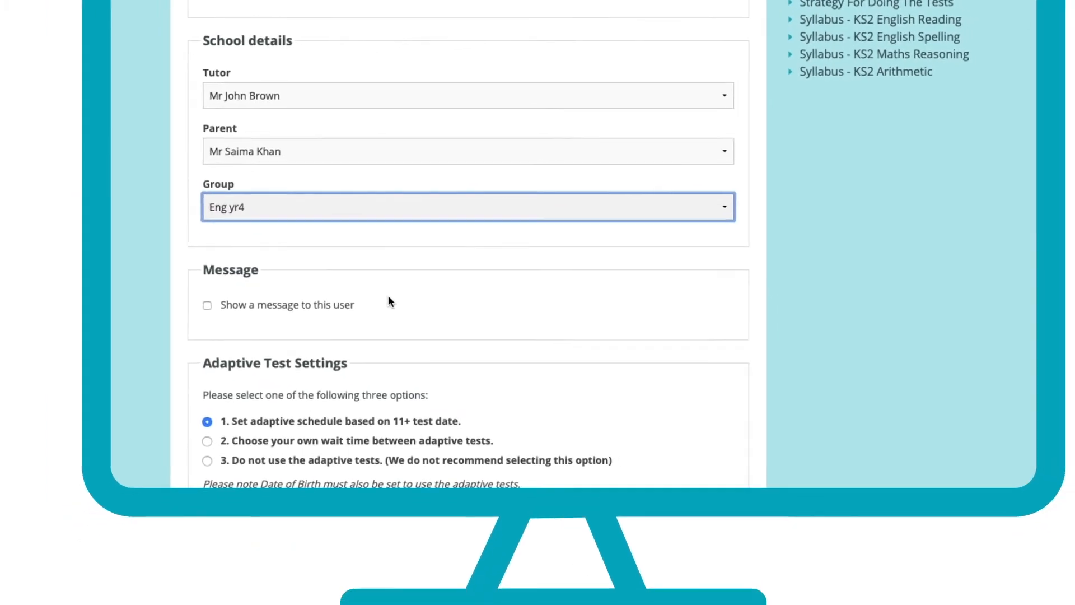
Set the 11+ test date to 09/09/2020 and override extra test time to 20%
{"action": "scroll", "scroll_direction": "down", "scroll_amount": 3}
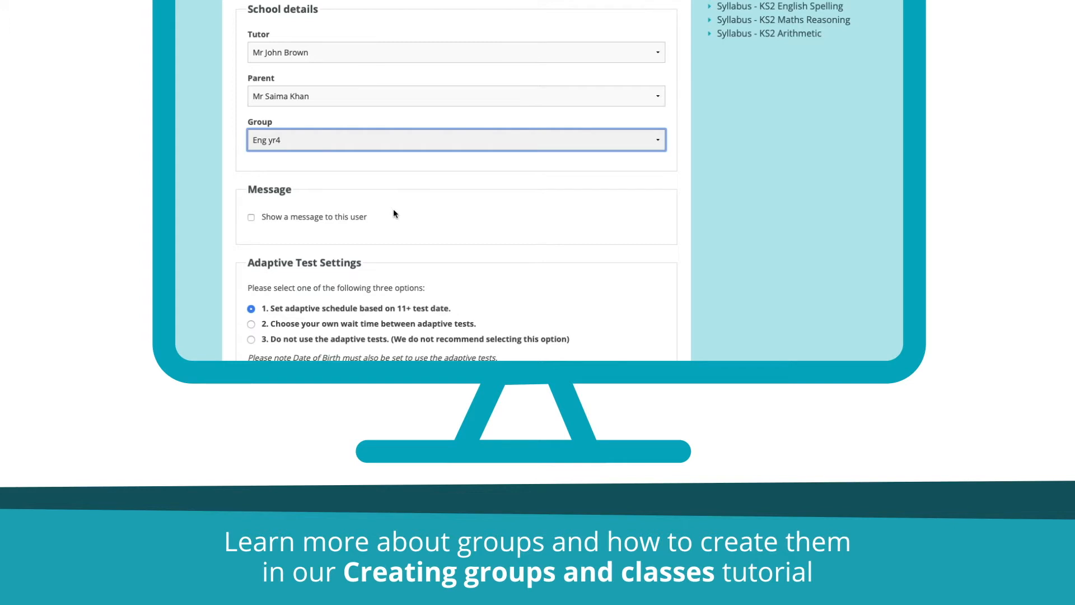
{"action": "scroll", "scroll_direction": "down", "scroll_amount": 3}
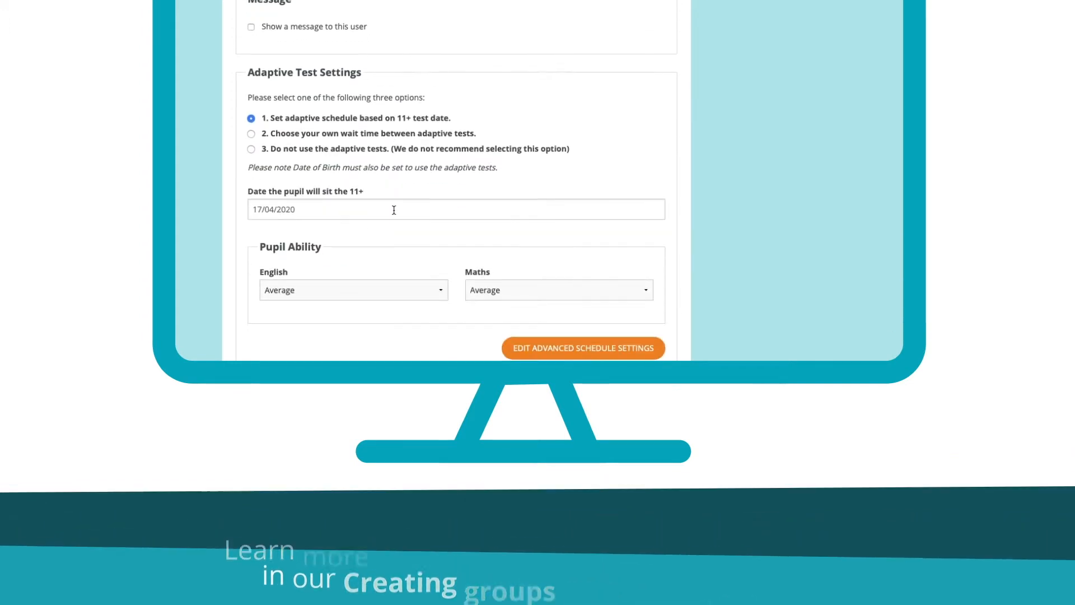
{"action": "scroll", "scroll_direction": "down", "scroll_amount": 3}
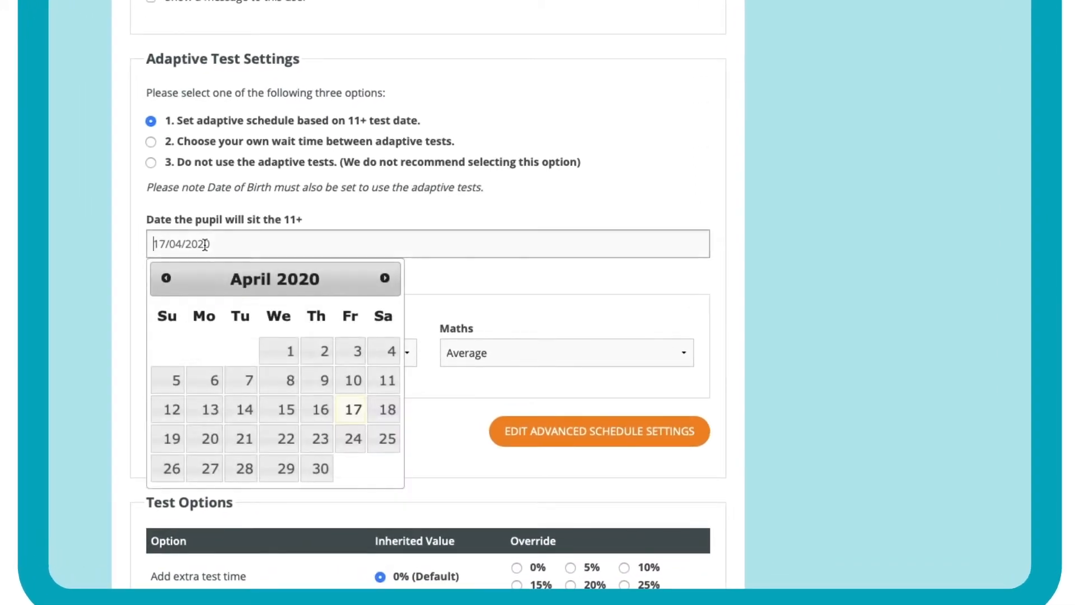
{"action": "left_click", "coordinate": [385, 279]}
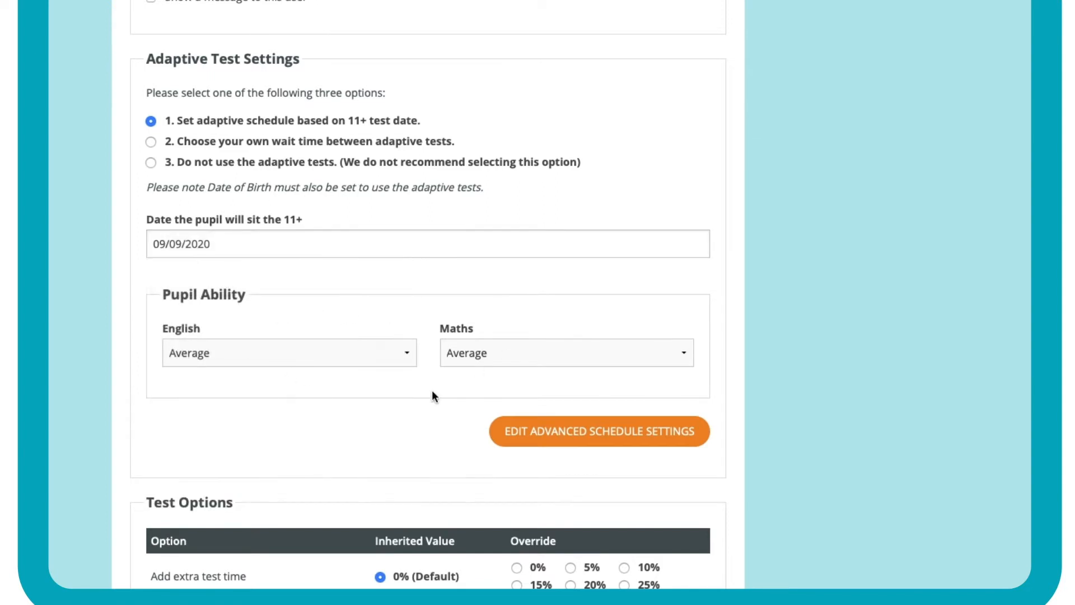
{"action": "scroll", "scroll_direction": "down", "scroll_amount": 3}
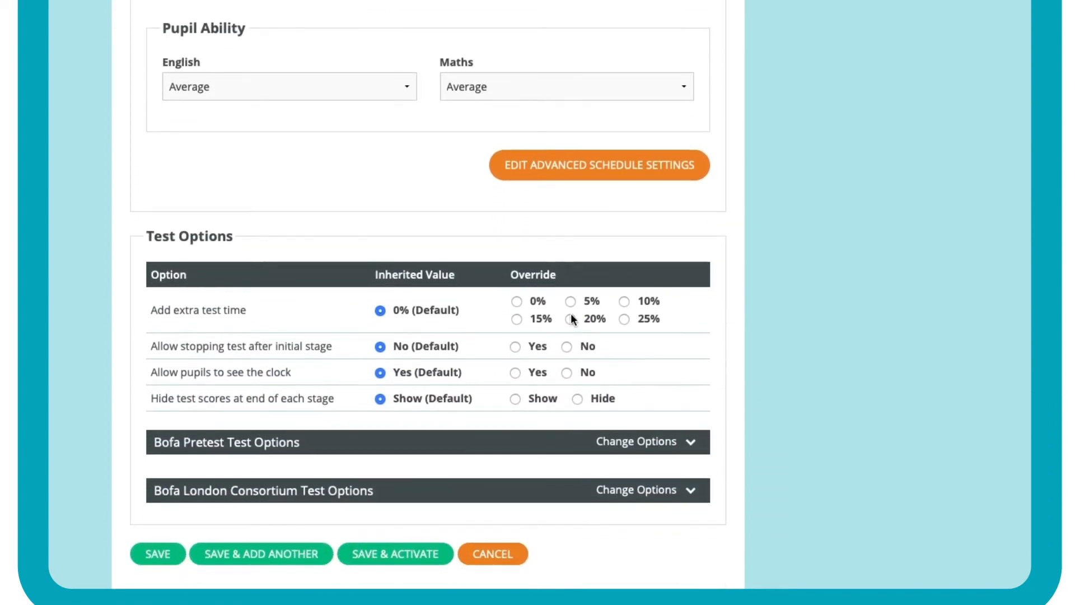
{"action": "left_click", "coordinate": [570, 318]}
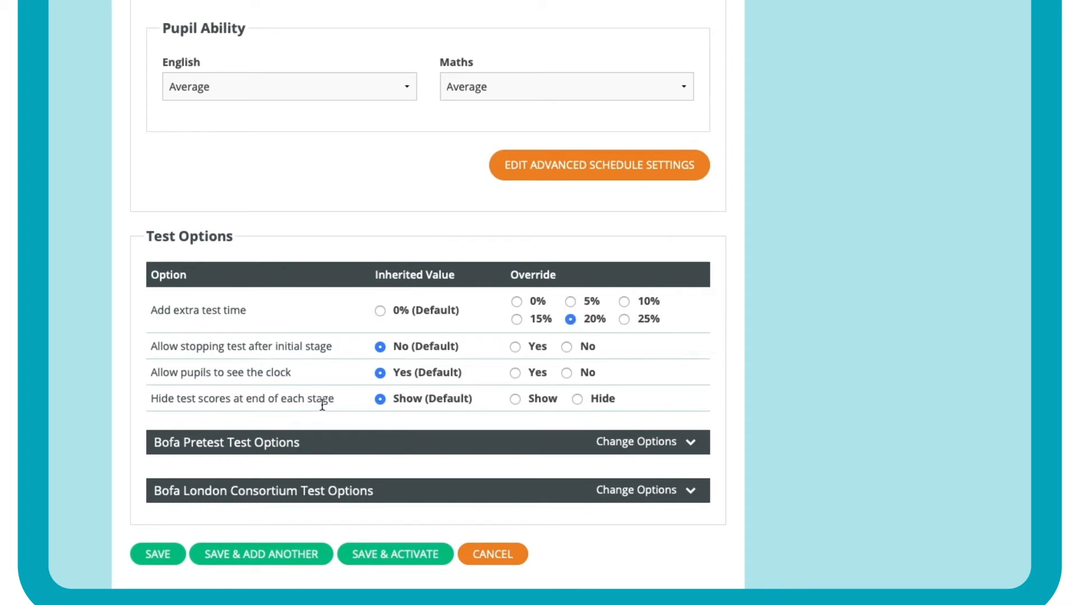
{"action": "scroll", "scroll_direction": "down", "scroll_amount": 3}
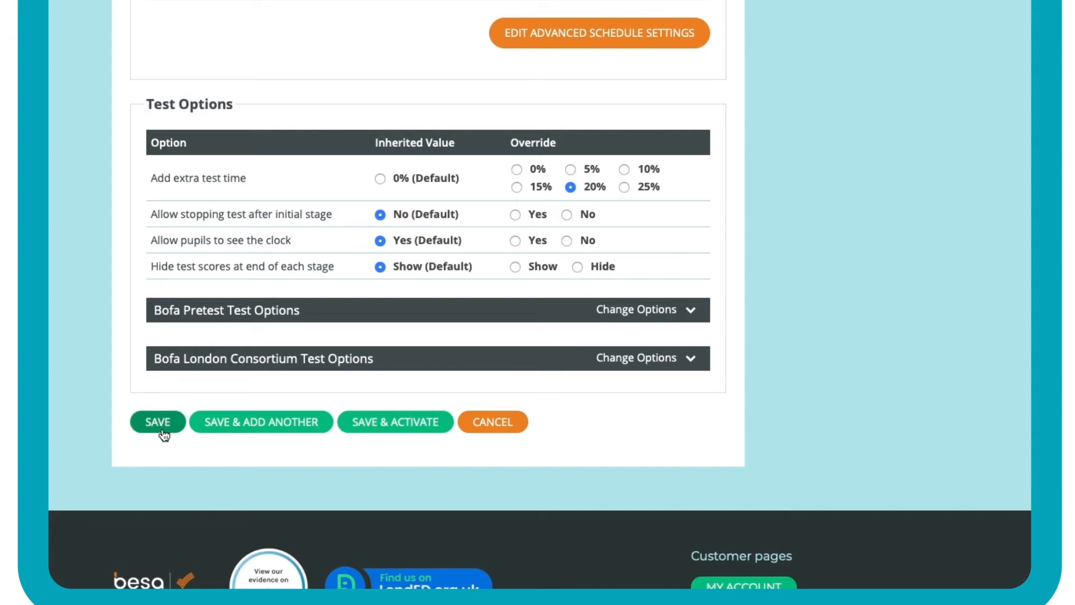
{"action": "mouse_move", "coordinate": [257, 439]}
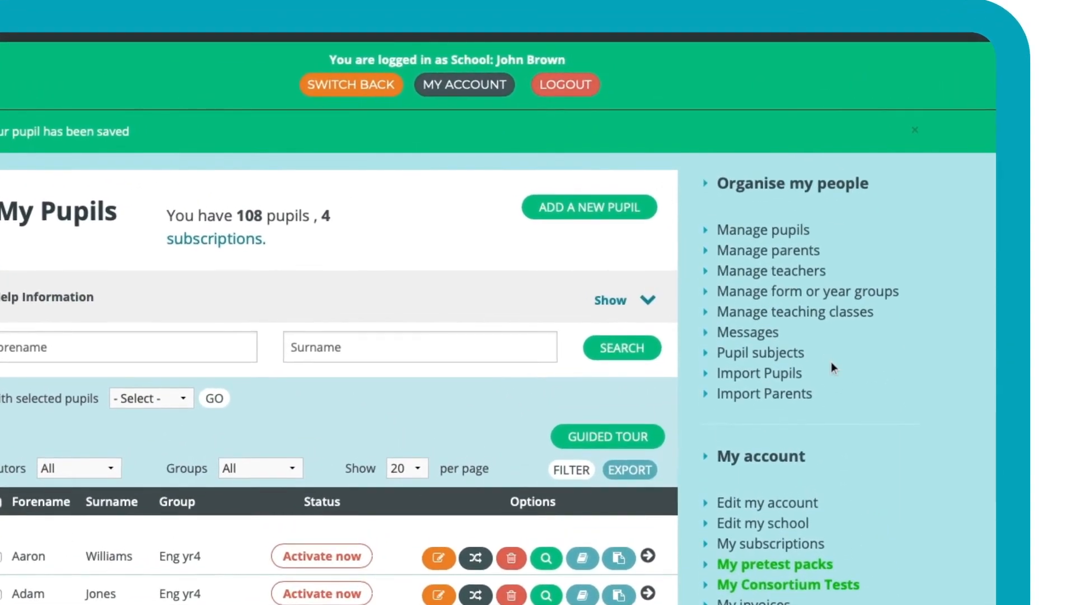
{"action": "mouse_move", "coordinate": [556, 151]}
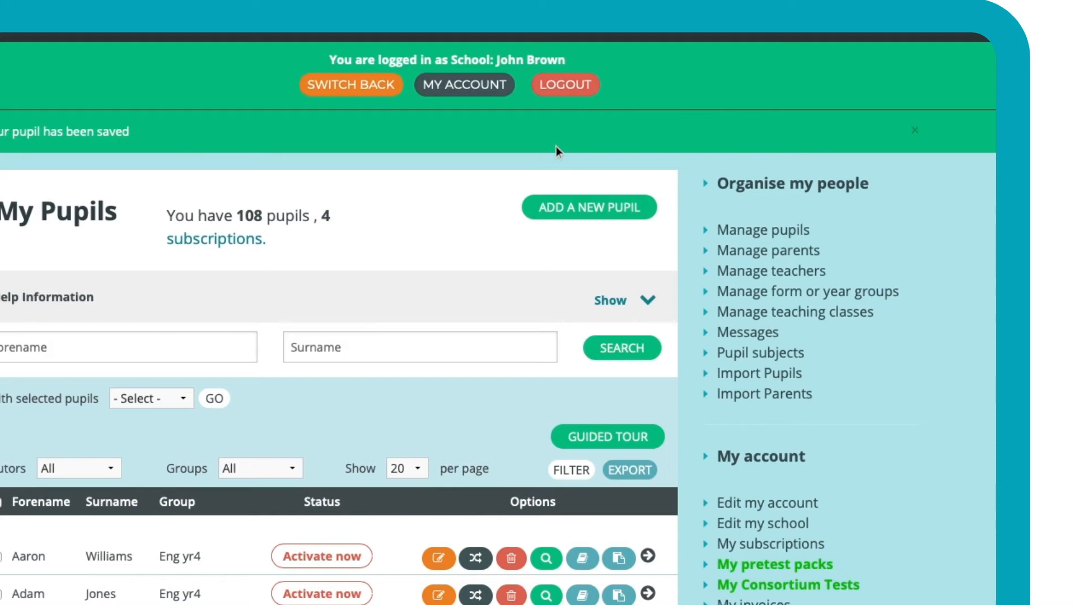
{"action": "mouse_move", "coordinate": [485, 101]}
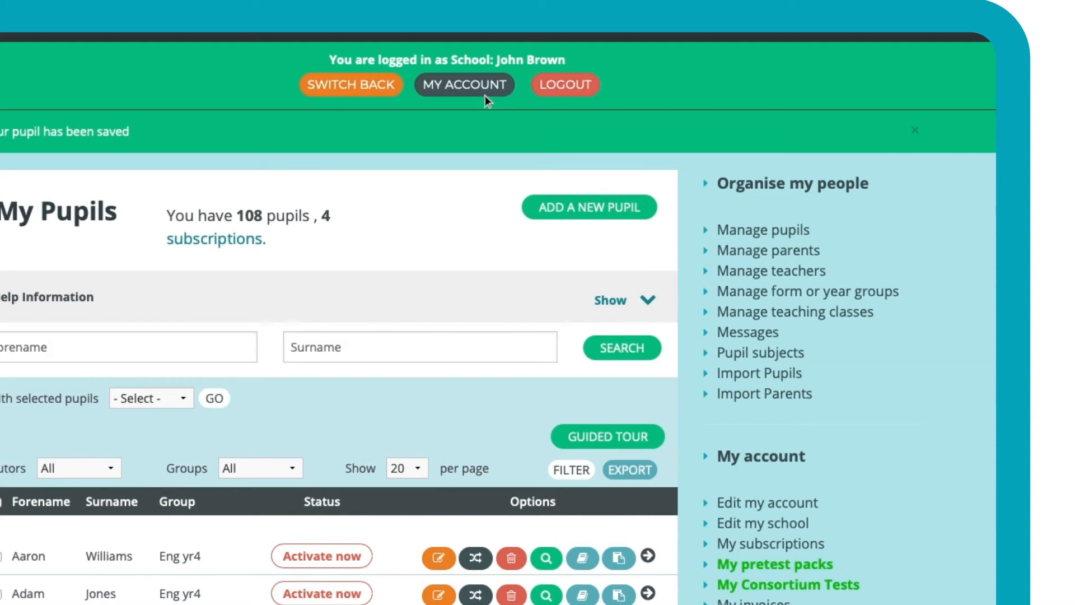
{"action": "mouse_move", "coordinate": [748, 358]}
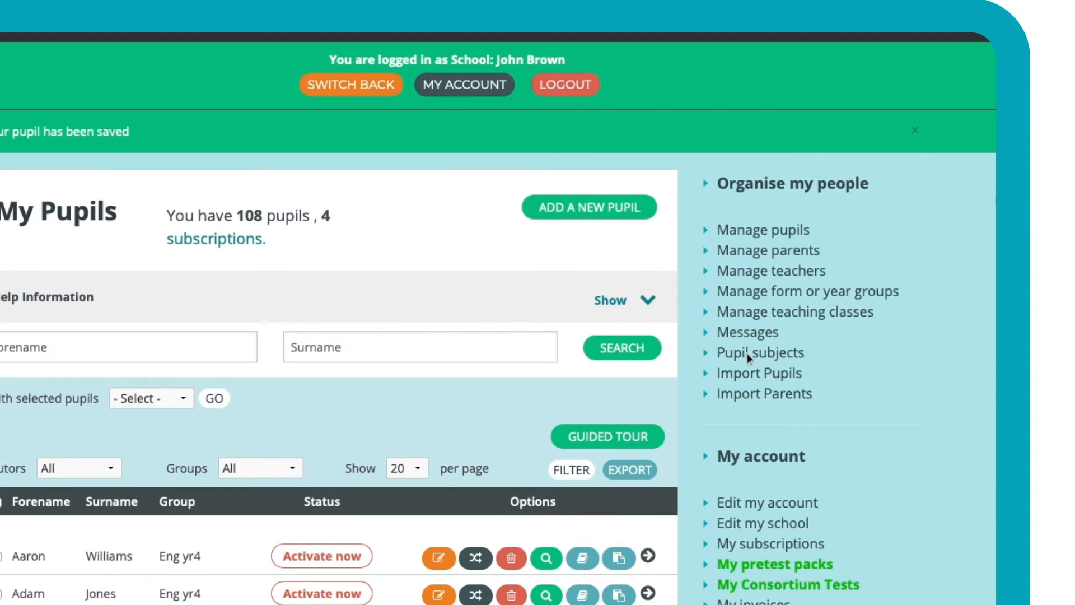
Go to the Import Pupils page from the Organise my people sidebar
{"action": "left_click", "coordinate": [760, 372]}
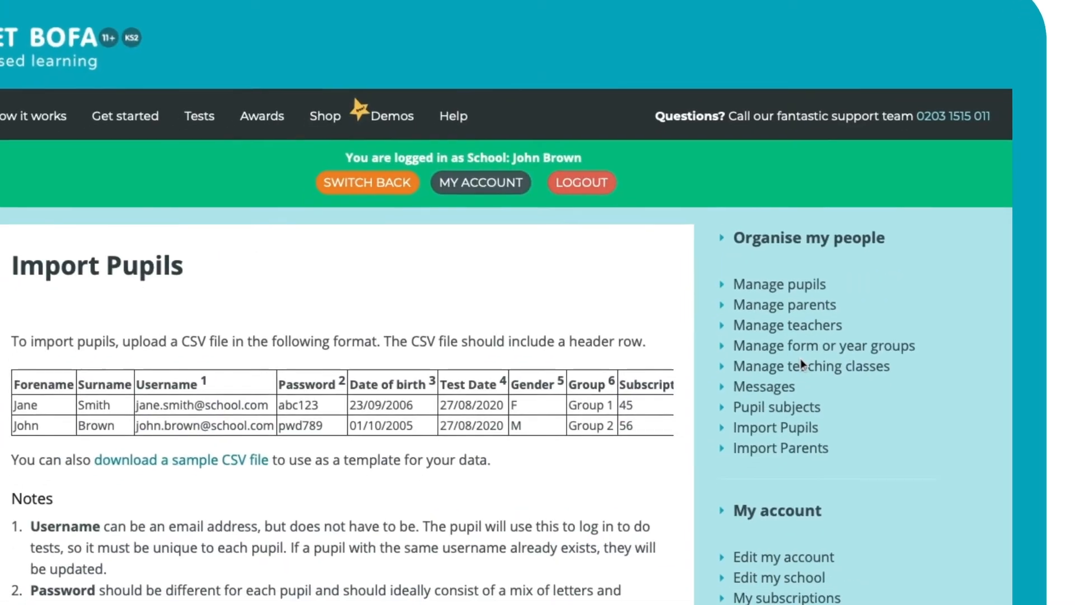
{"action": "scroll", "scroll_direction": "down", "scroll_amount": 3}
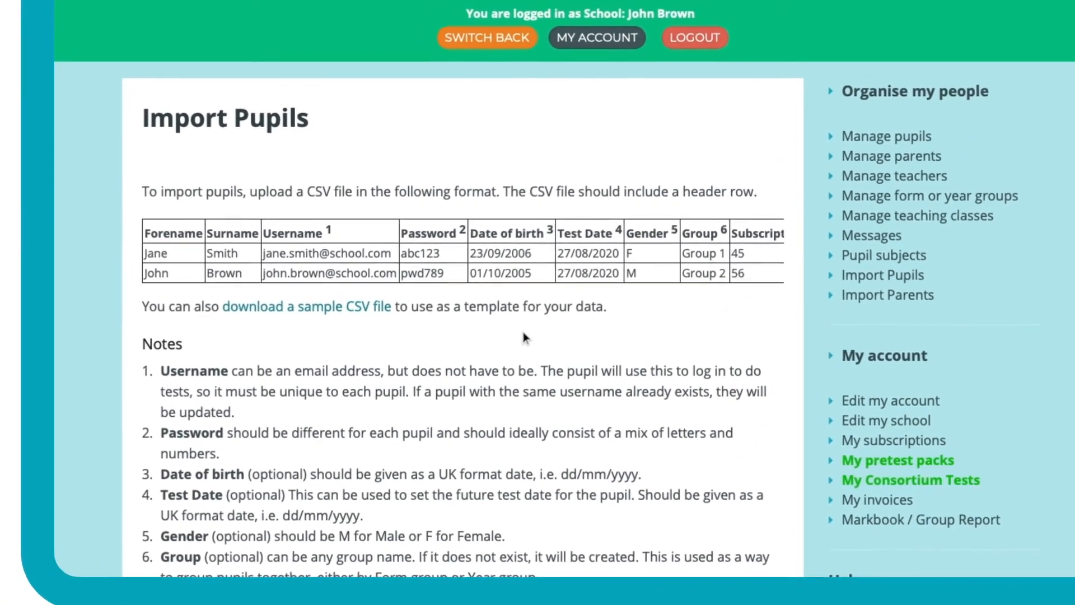
{"action": "scroll", "scroll_direction": "down", "scroll_amount": 3}
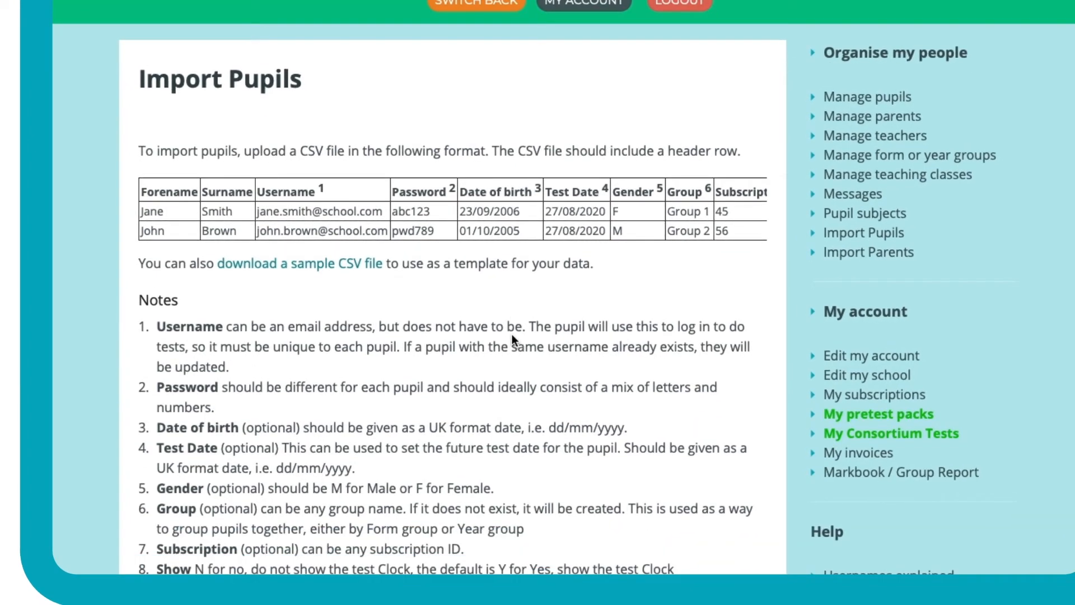
{"action": "scroll", "scroll_direction": "down", "scroll_amount": 3}
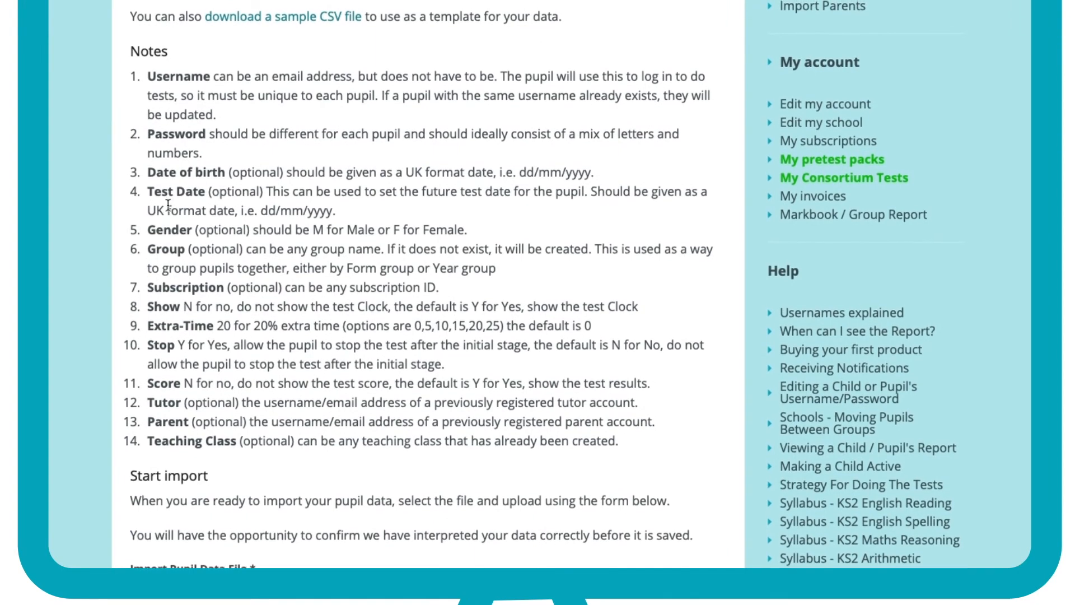
{"action": "scroll", "scroll_direction": "down", "scroll_amount": 3}
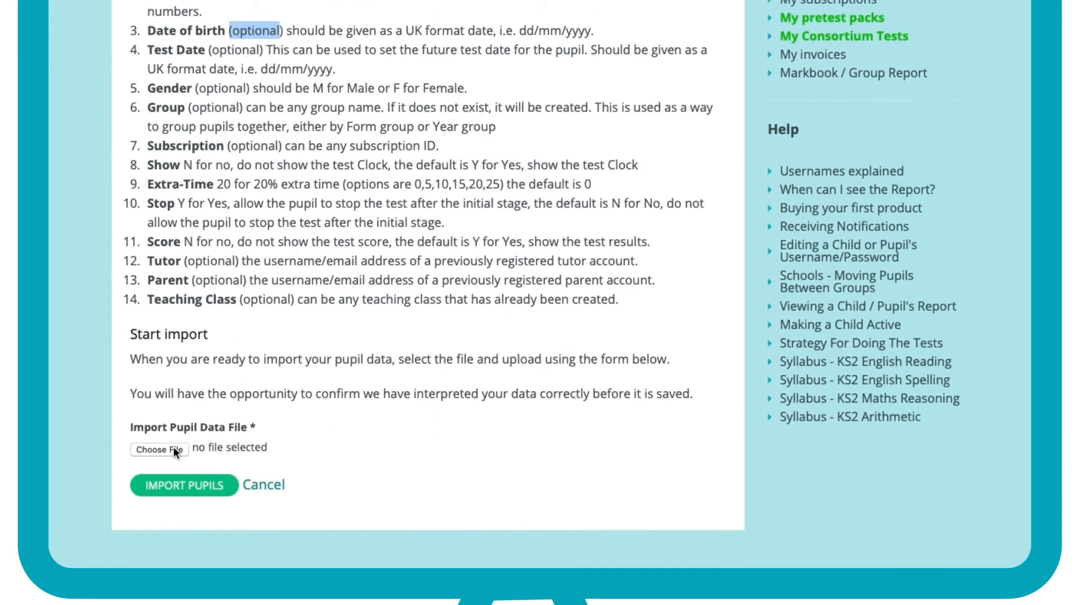
Upload import_sample_bofa.csv and import its two pupils, Jane Smith and John Brown
{"action": "left_click", "coordinate": [159, 449]}
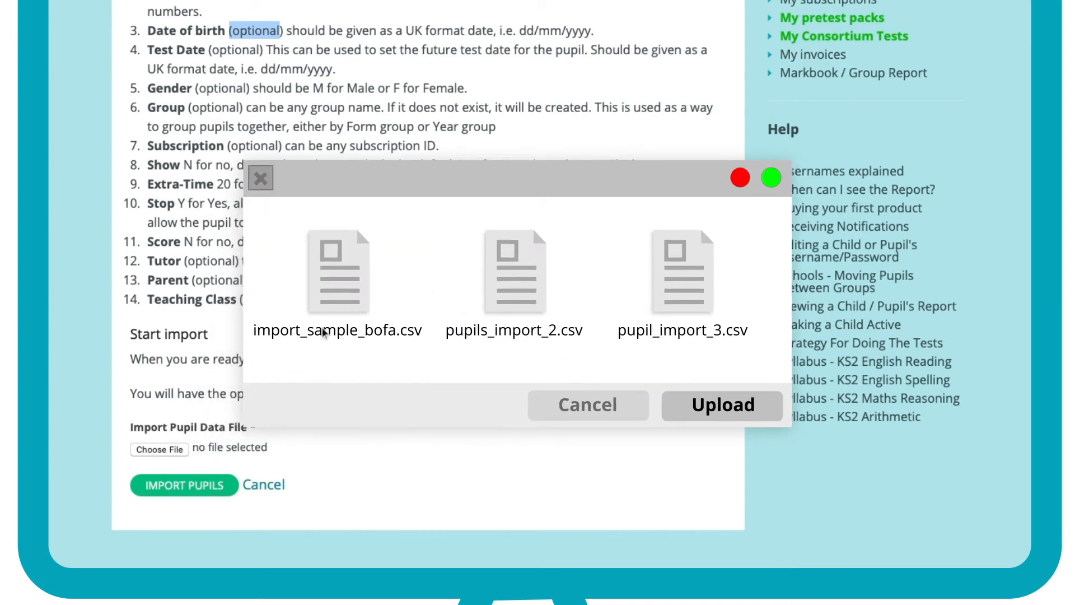
{"action": "left_click", "coordinate": [337, 271]}
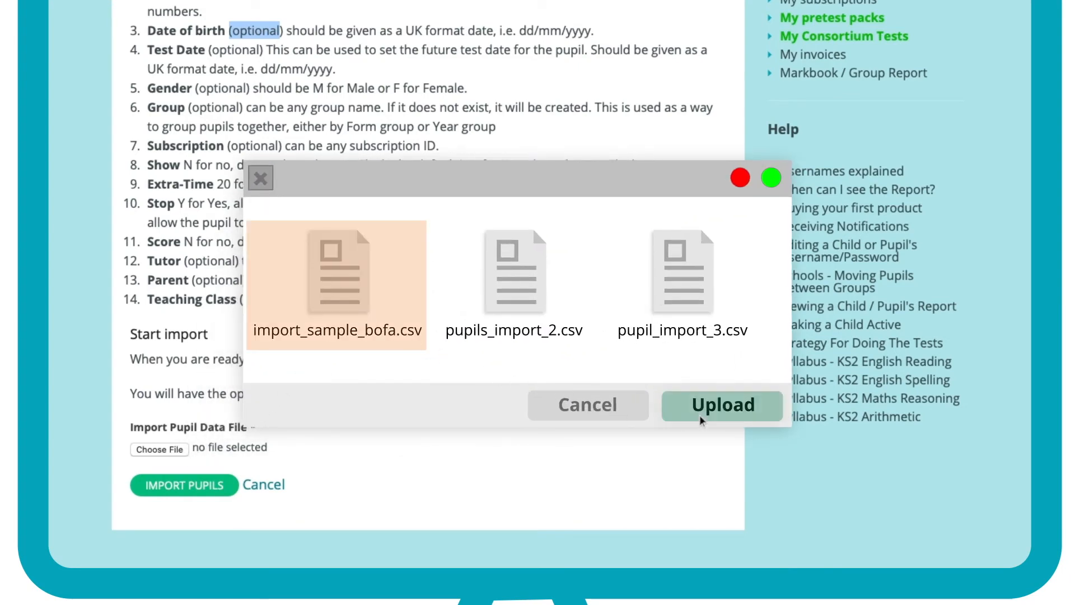
{"action": "left_click", "coordinate": [721, 404]}
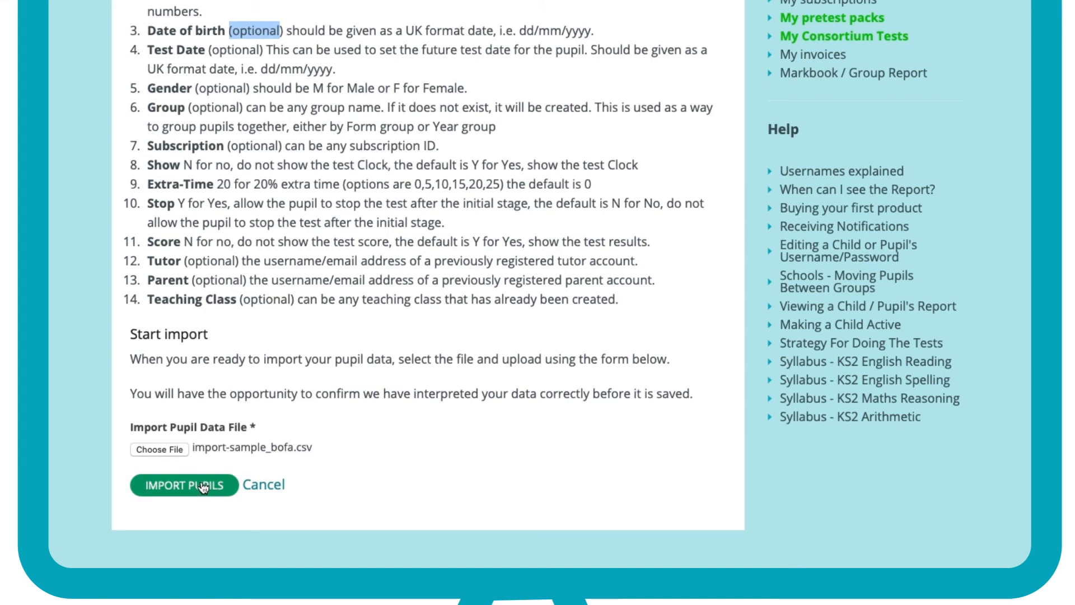
{"action": "left_click", "coordinate": [184, 485]}
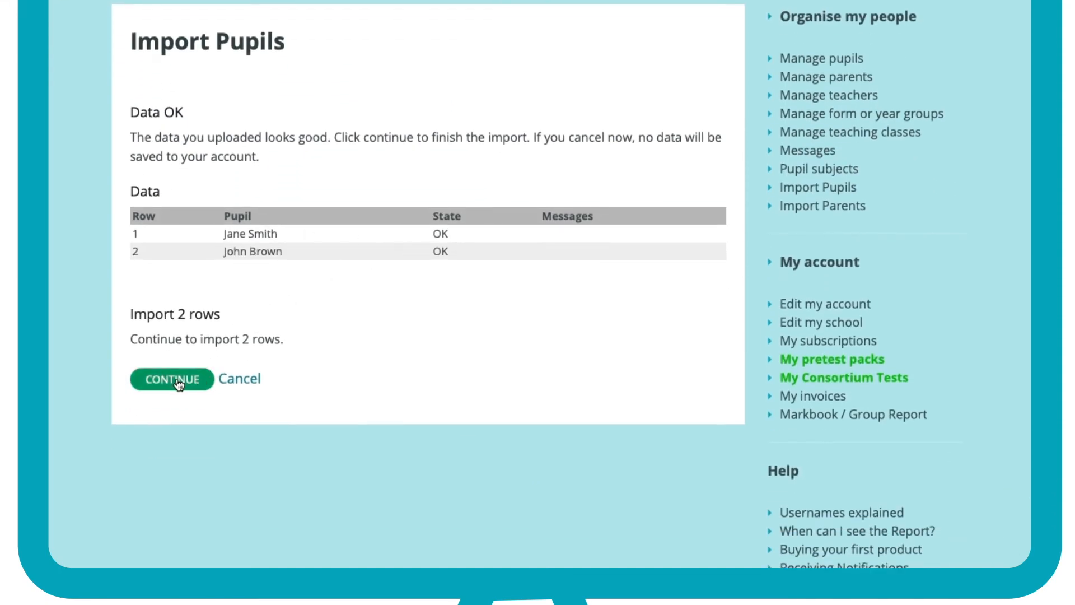
{"action": "left_click", "coordinate": [171, 379]}
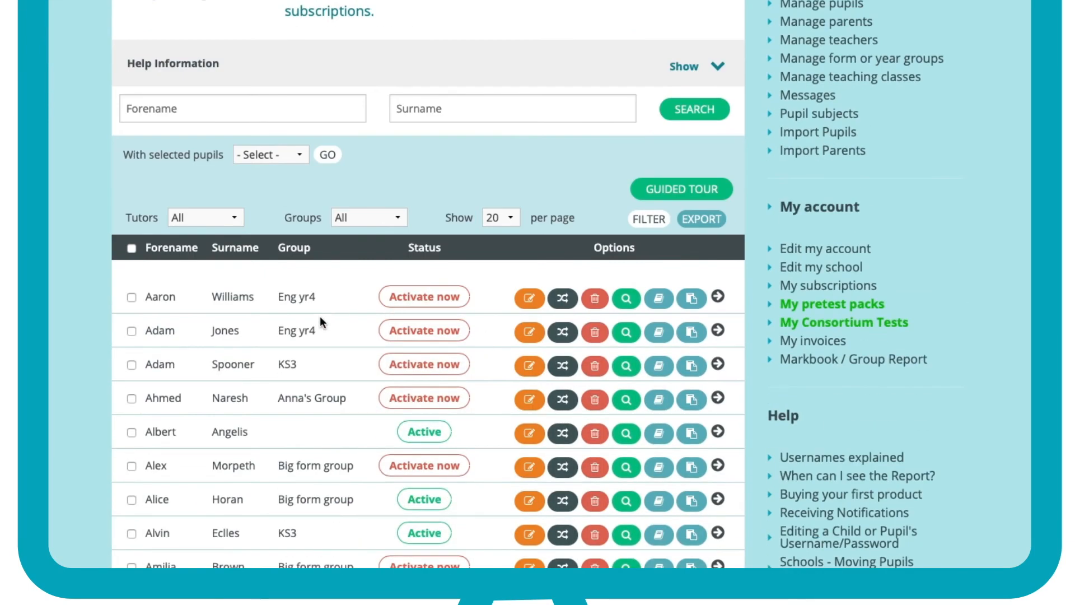
{"action": "mouse_move", "coordinate": [431, 515]}
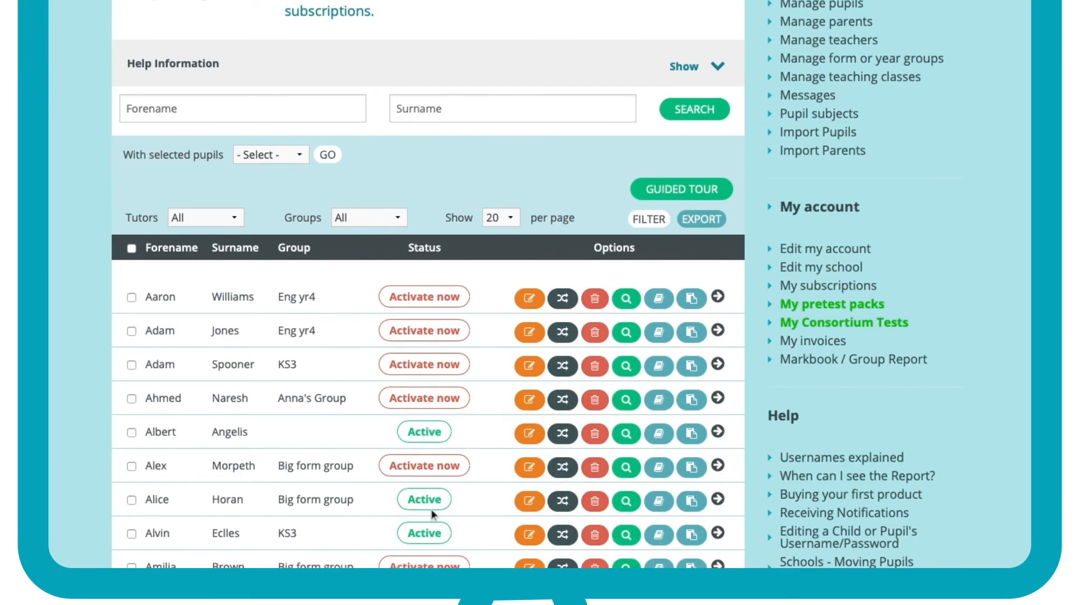
{"action": "mouse_move", "coordinate": [442, 276]}
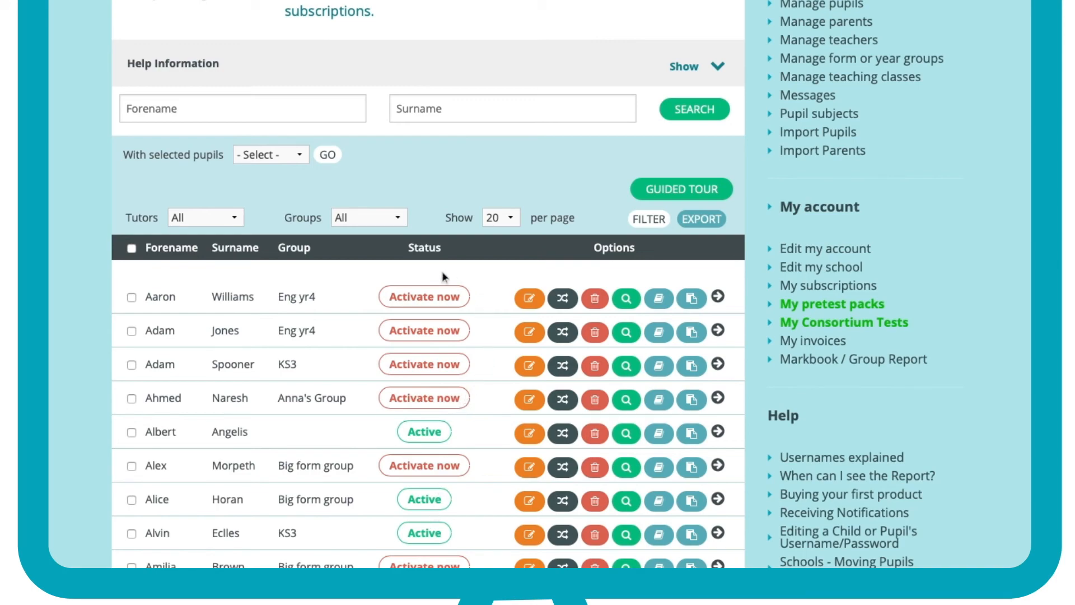
{"action": "mouse_move", "coordinate": [446, 308]}
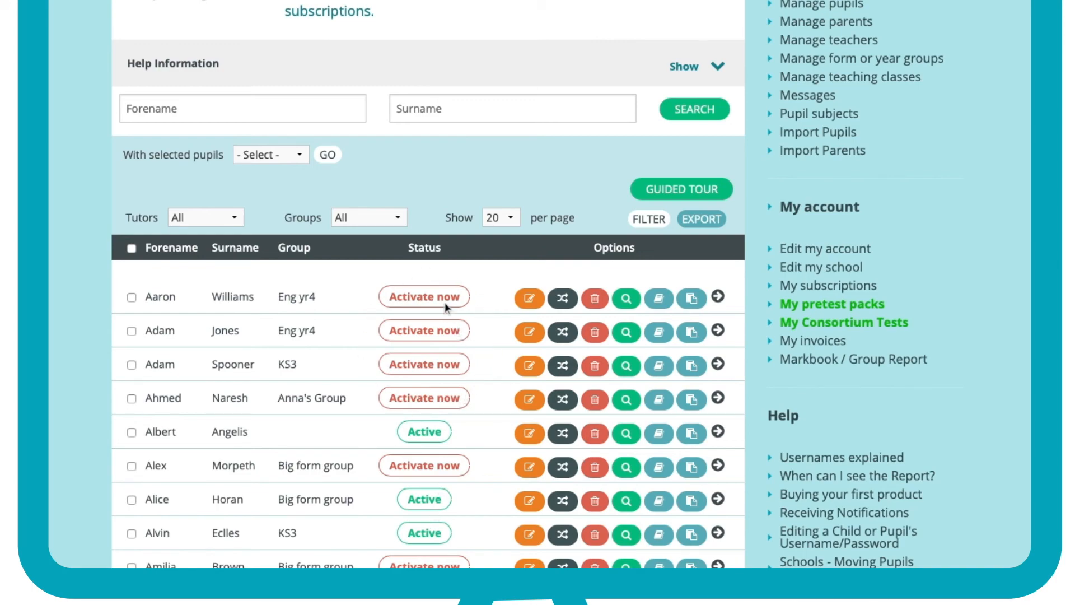